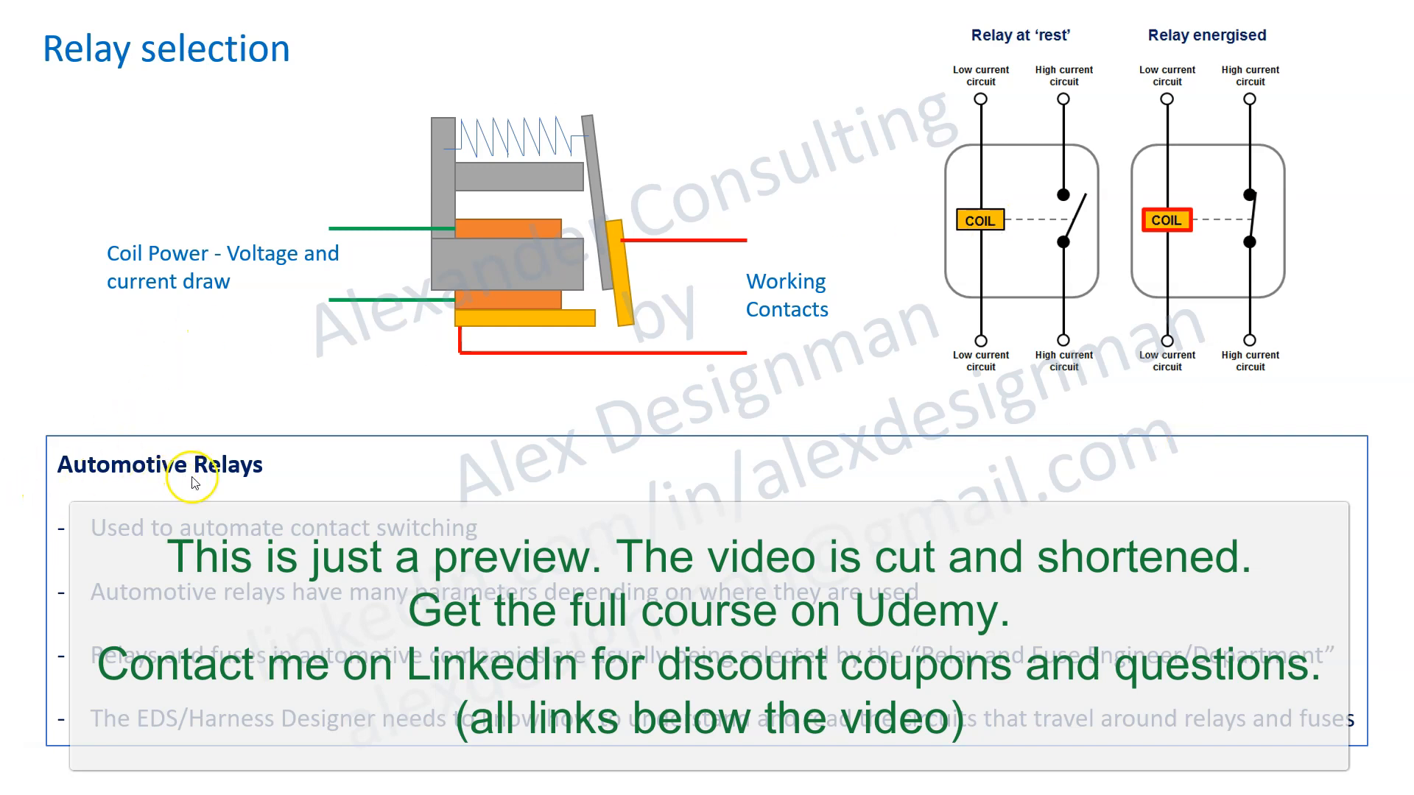
mouse_move(358, 535)
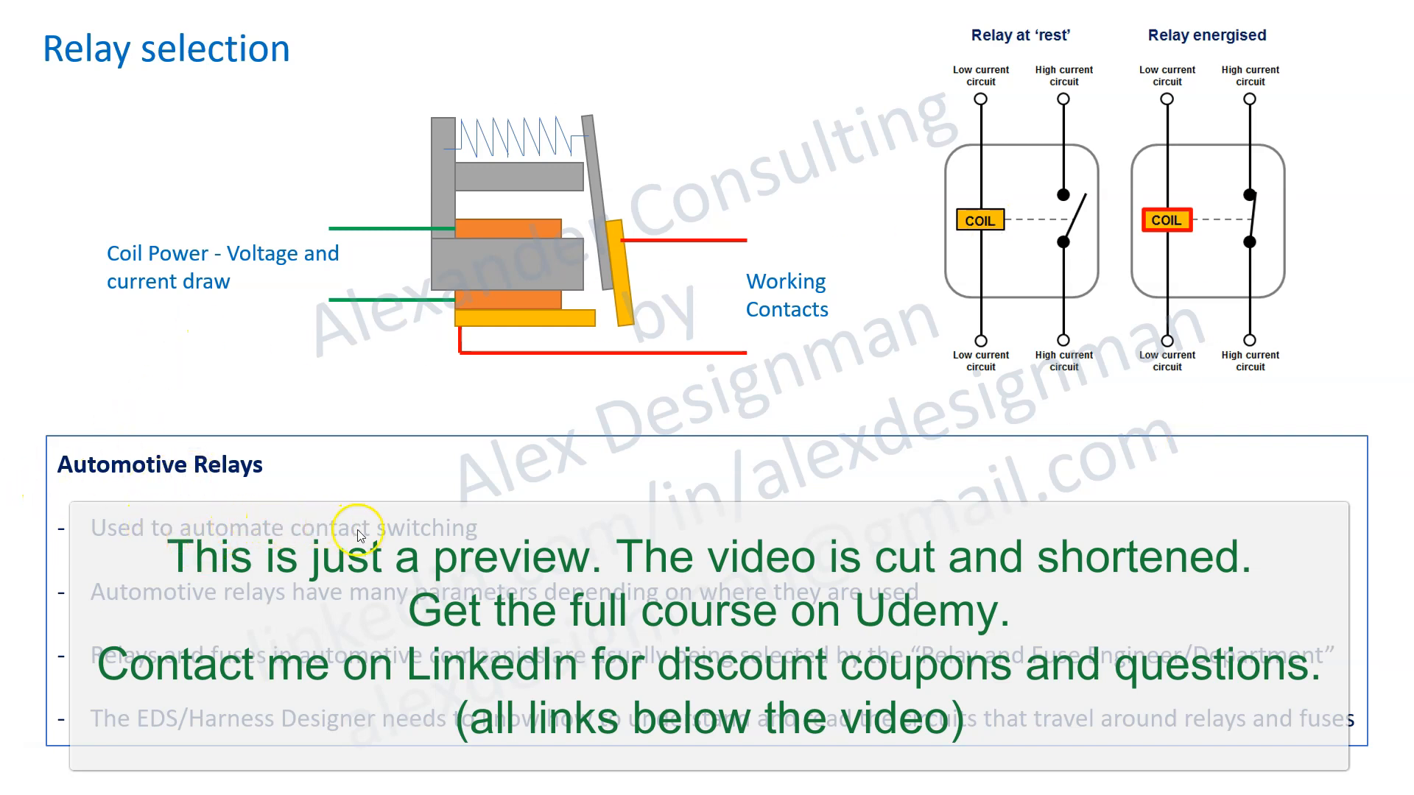
mouse_move(479, 178)
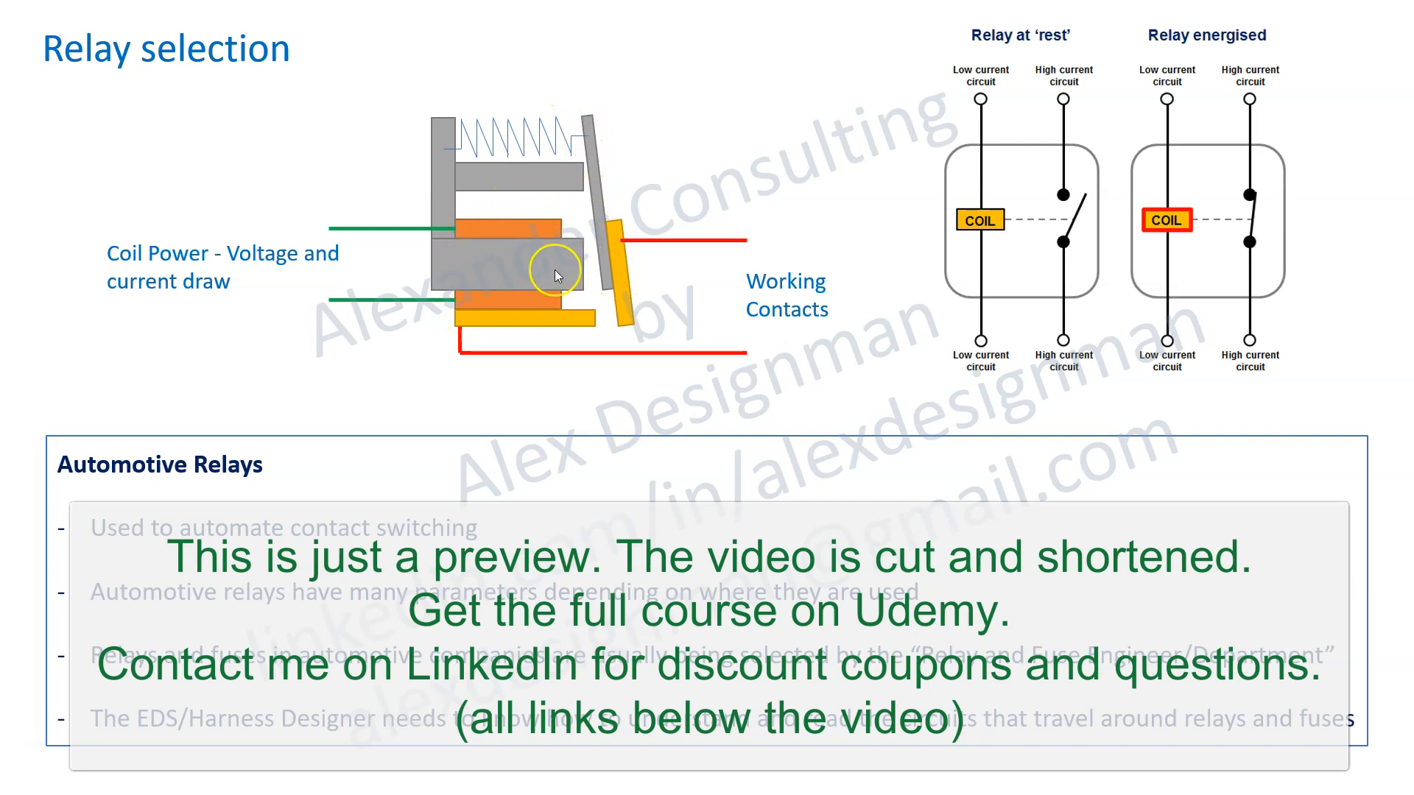
mouse_move(121, 273)
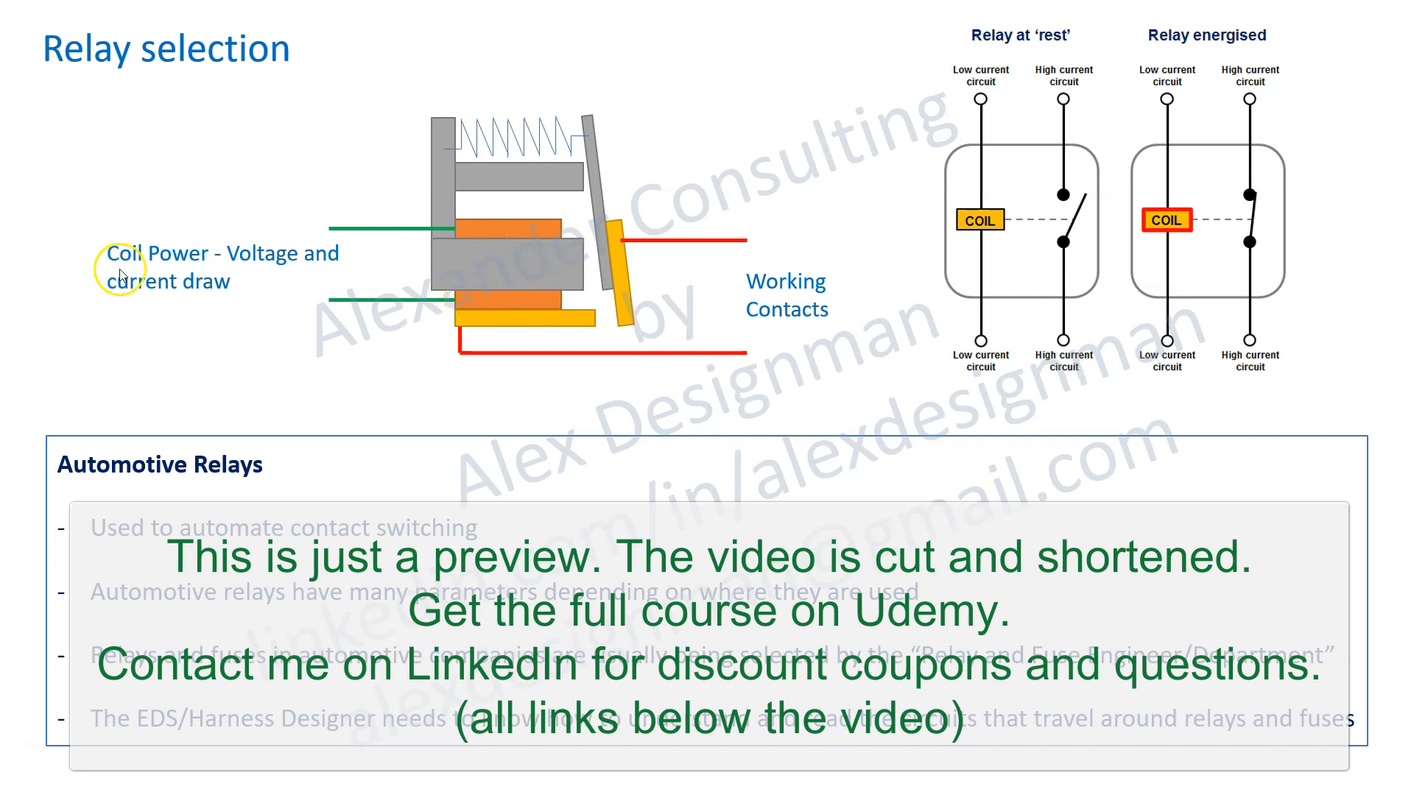
mouse_move(586, 310)
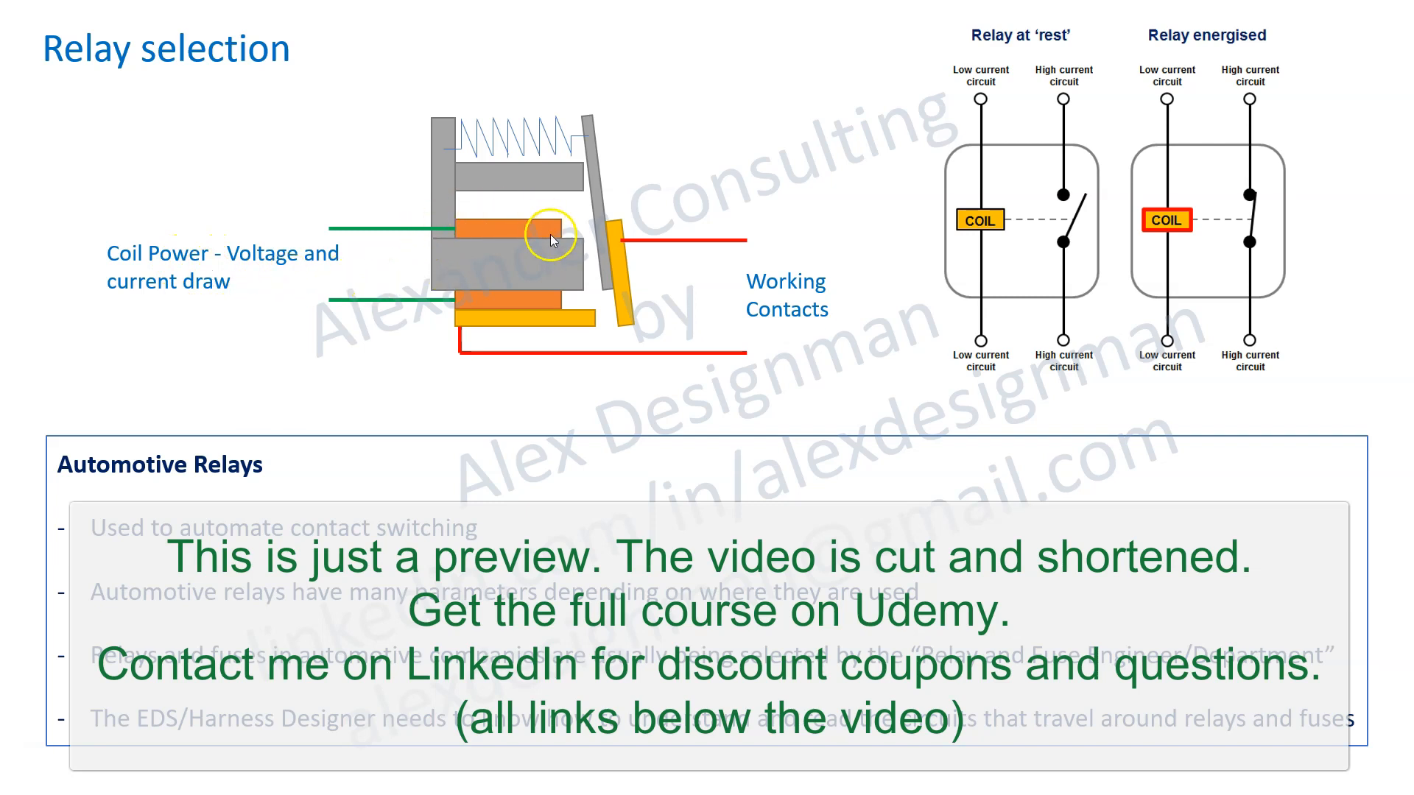
mouse_move(480, 304)
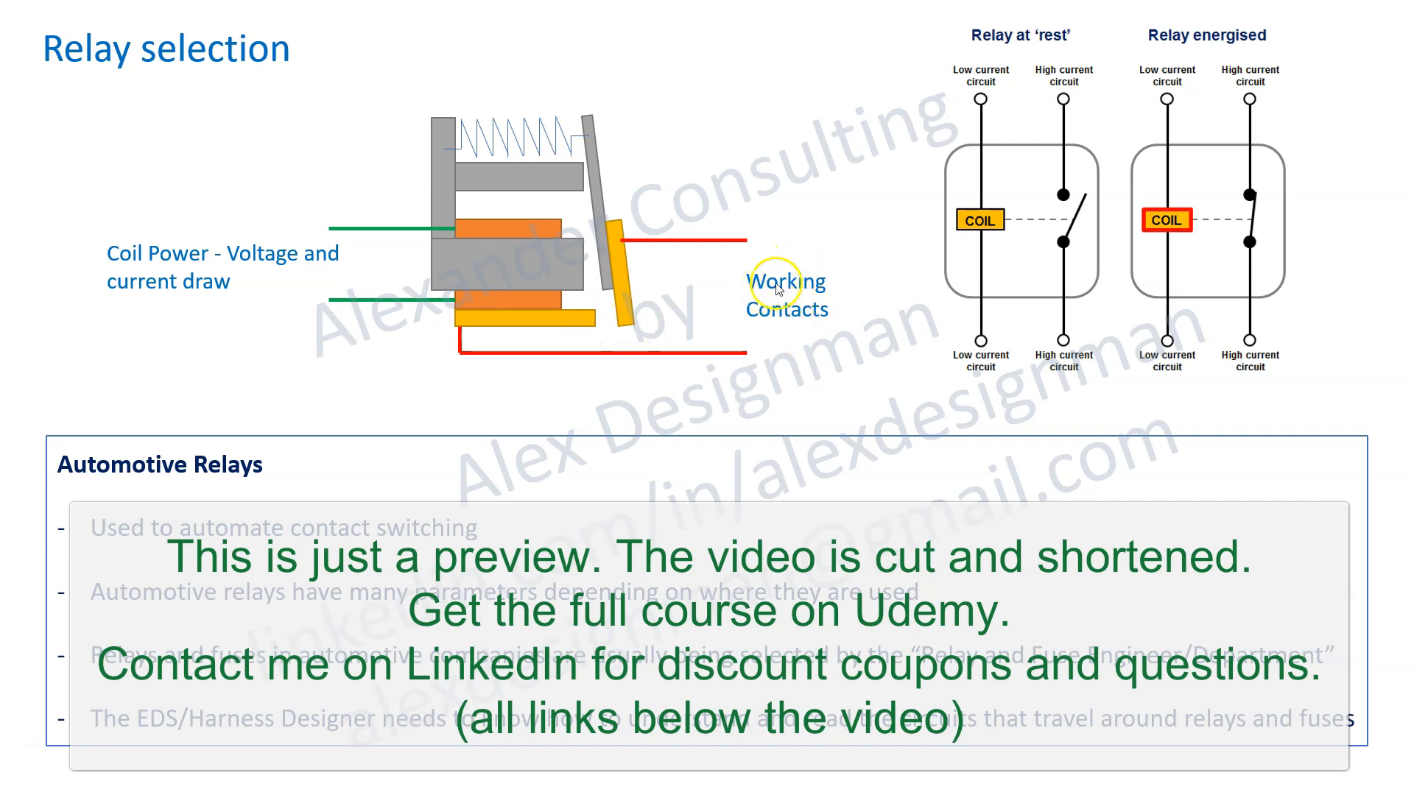
mouse_move(715, 236)
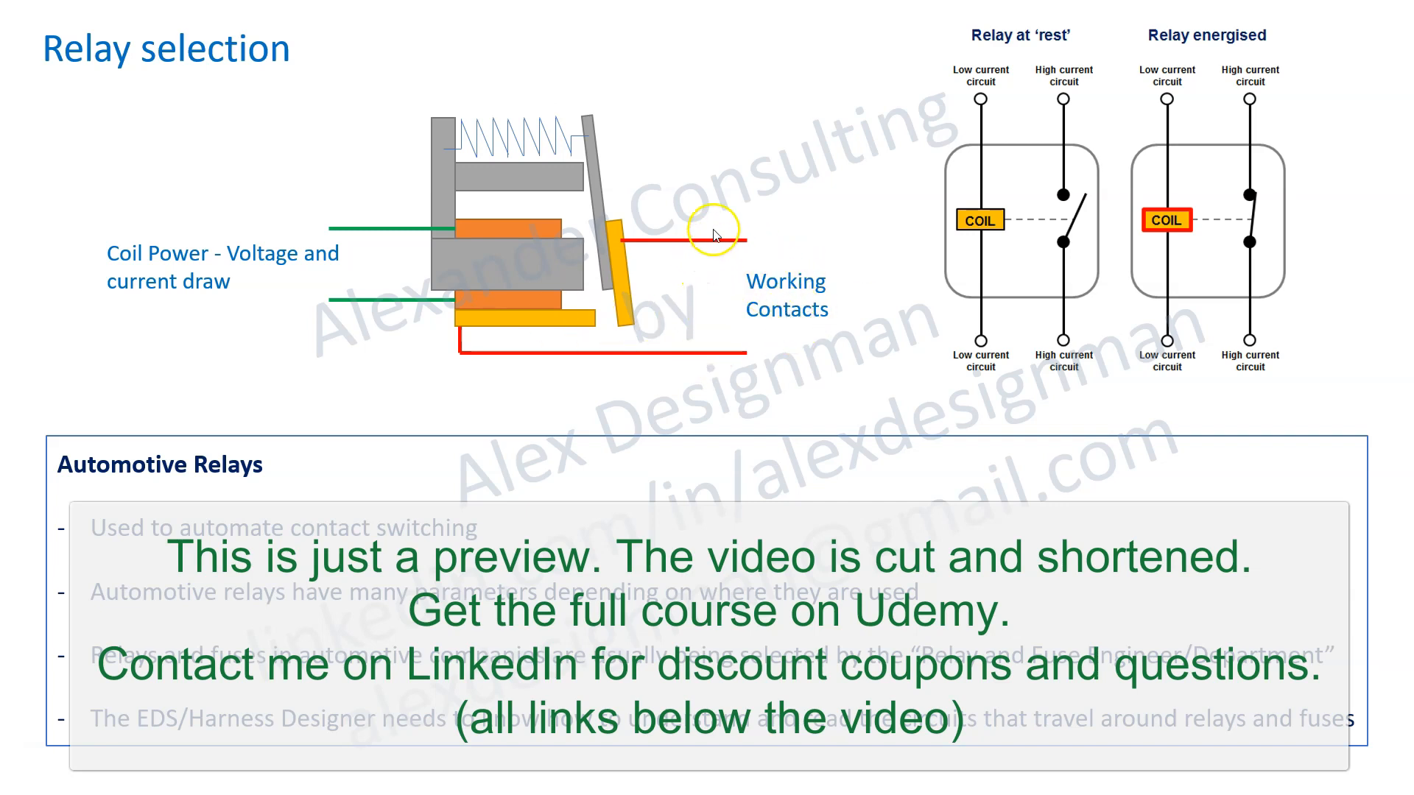
mouse_move(288, 617)
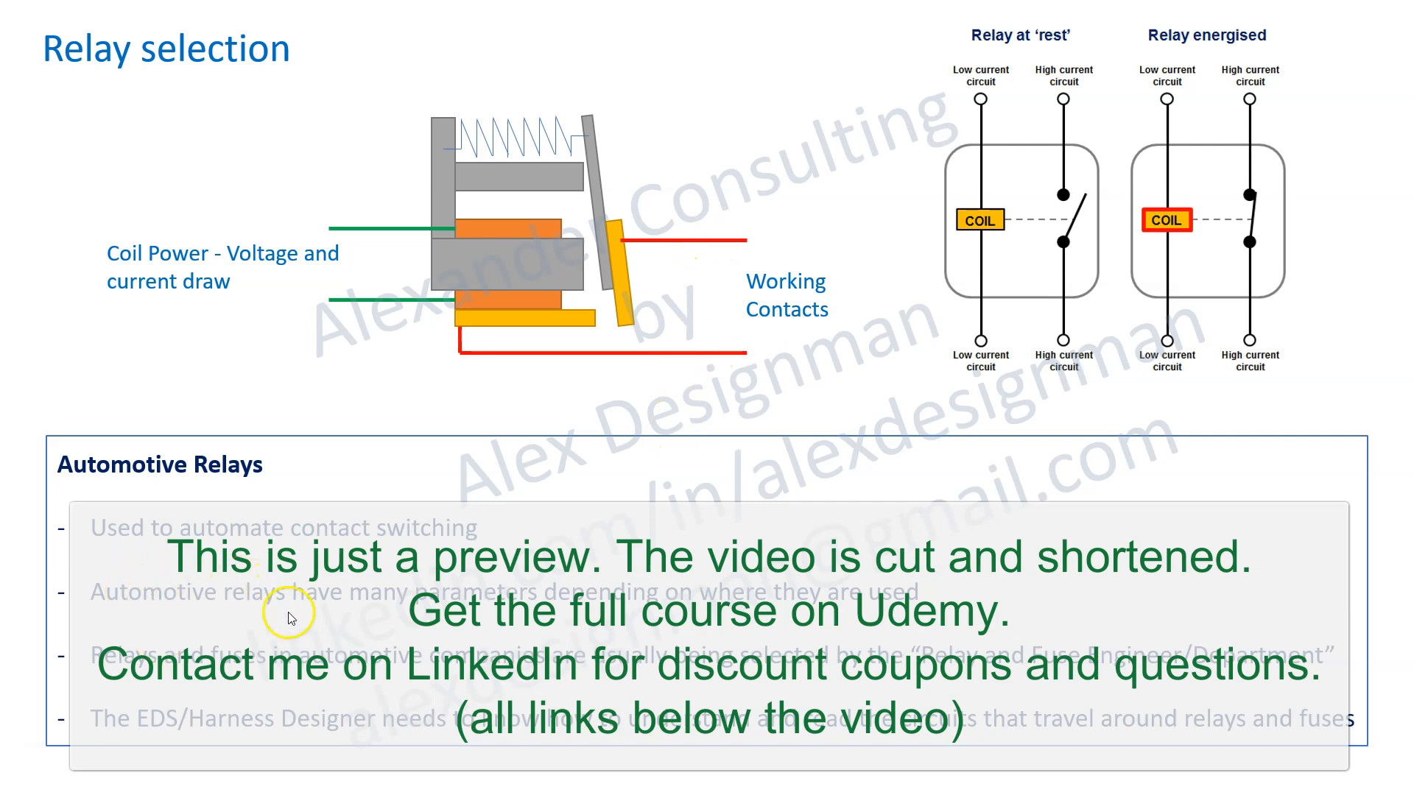
mouse_move(912, 622)
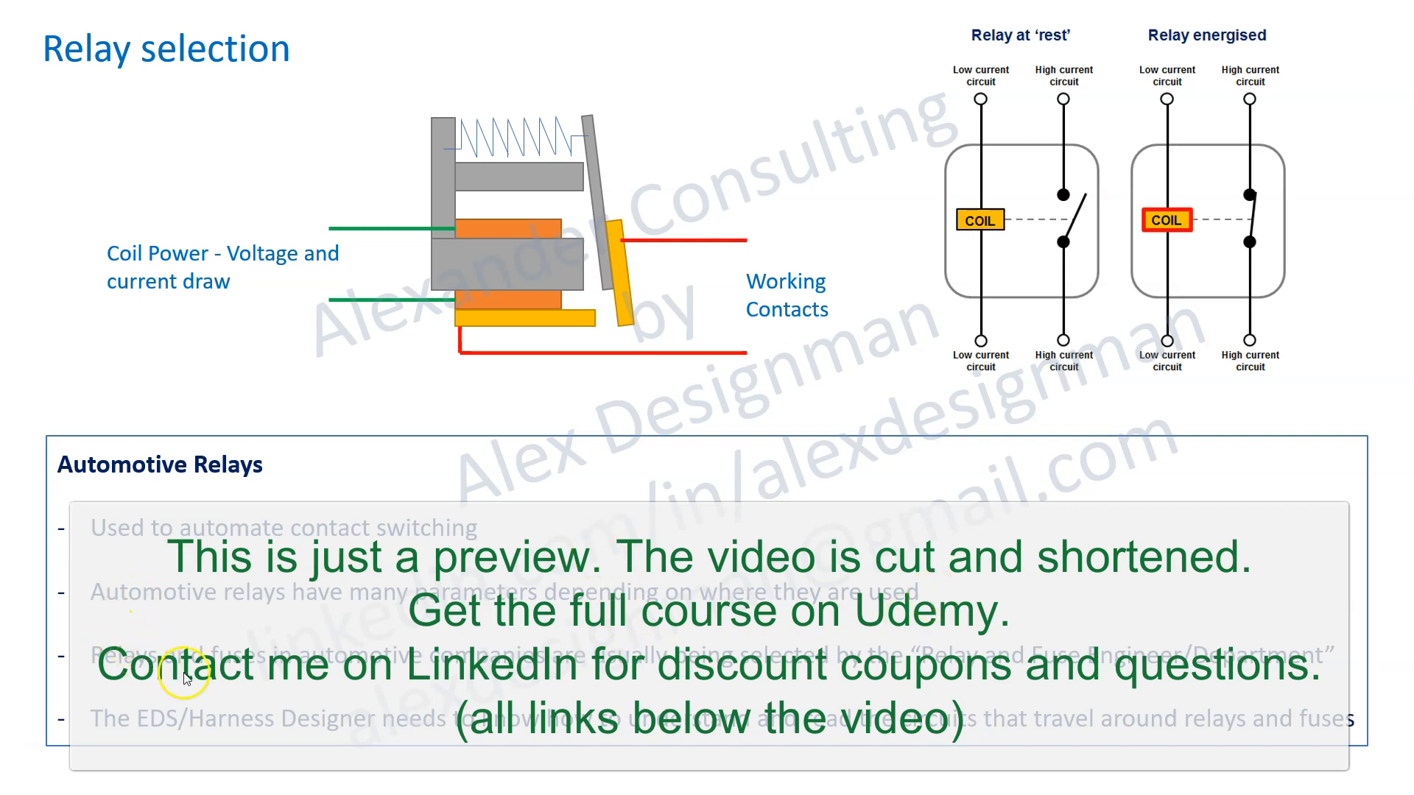
mouse_move(592, 667)
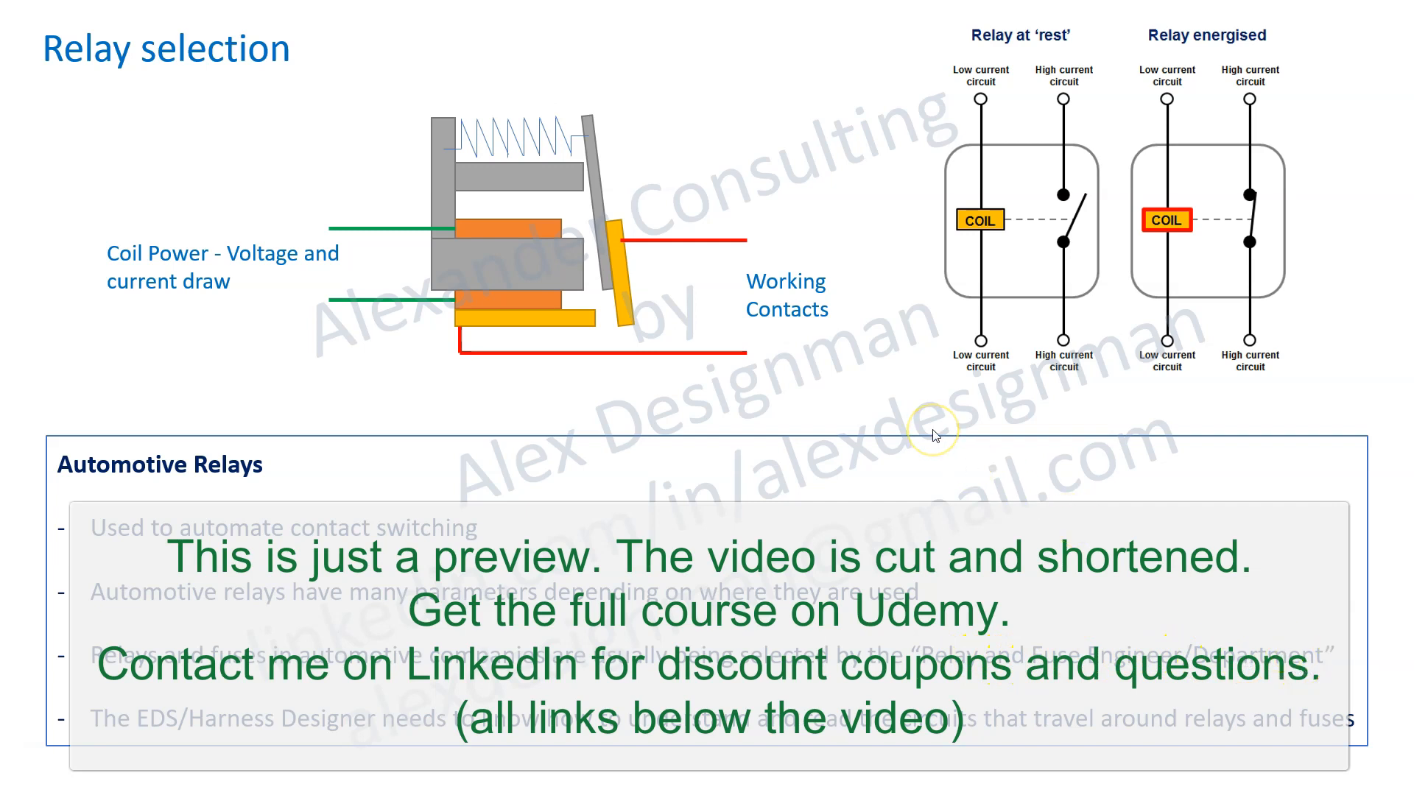
mouse_move(933, 435)
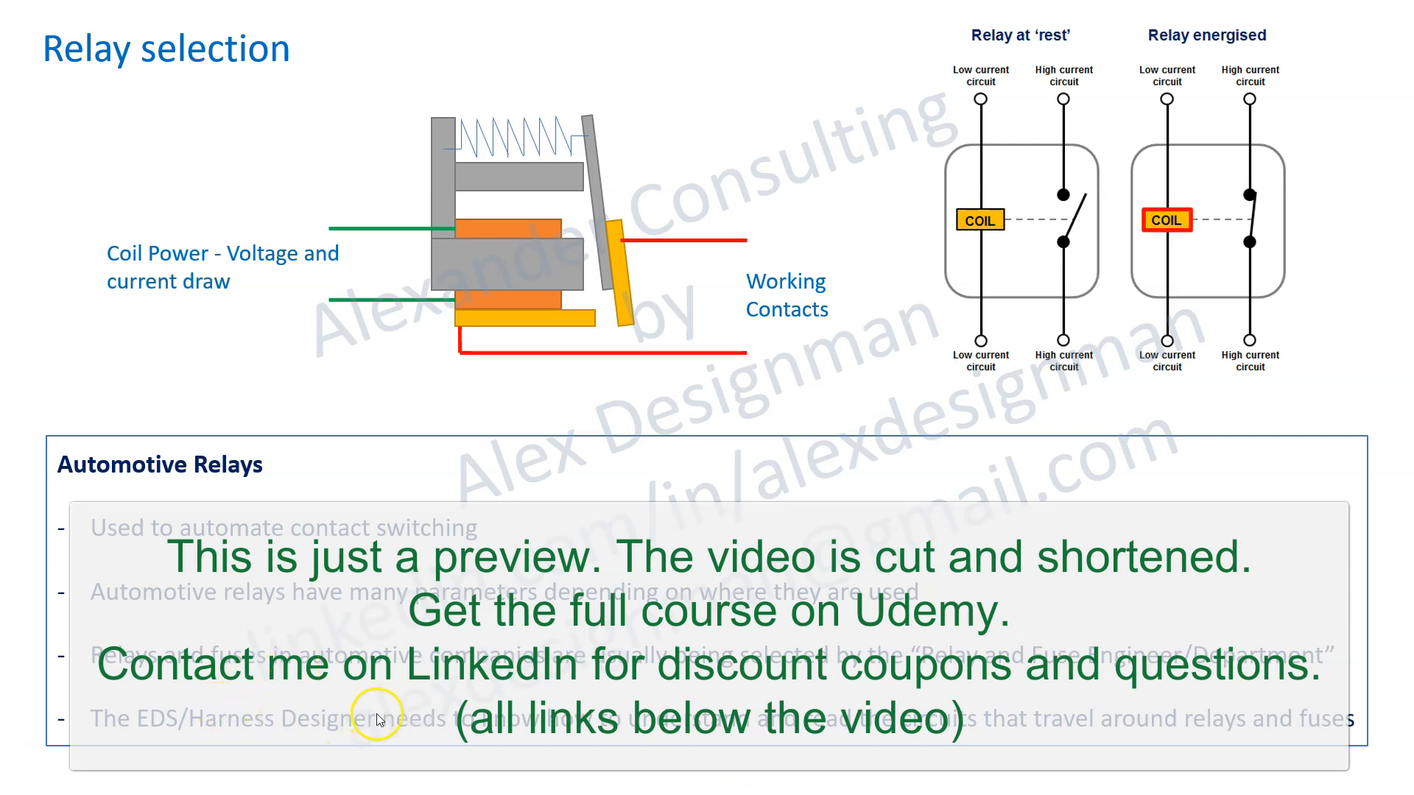
mouse_move(967, 719)
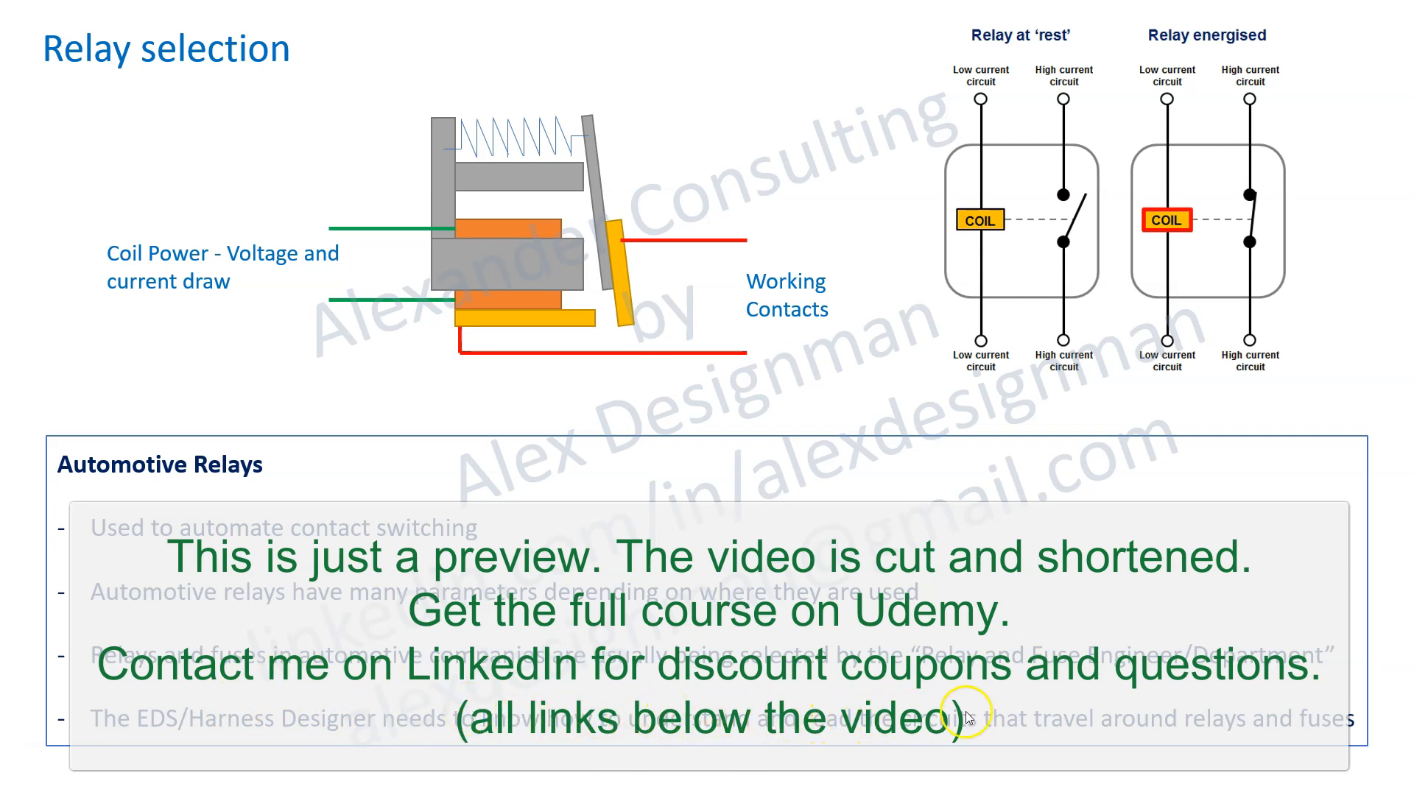
mouse_move(1239, 717)
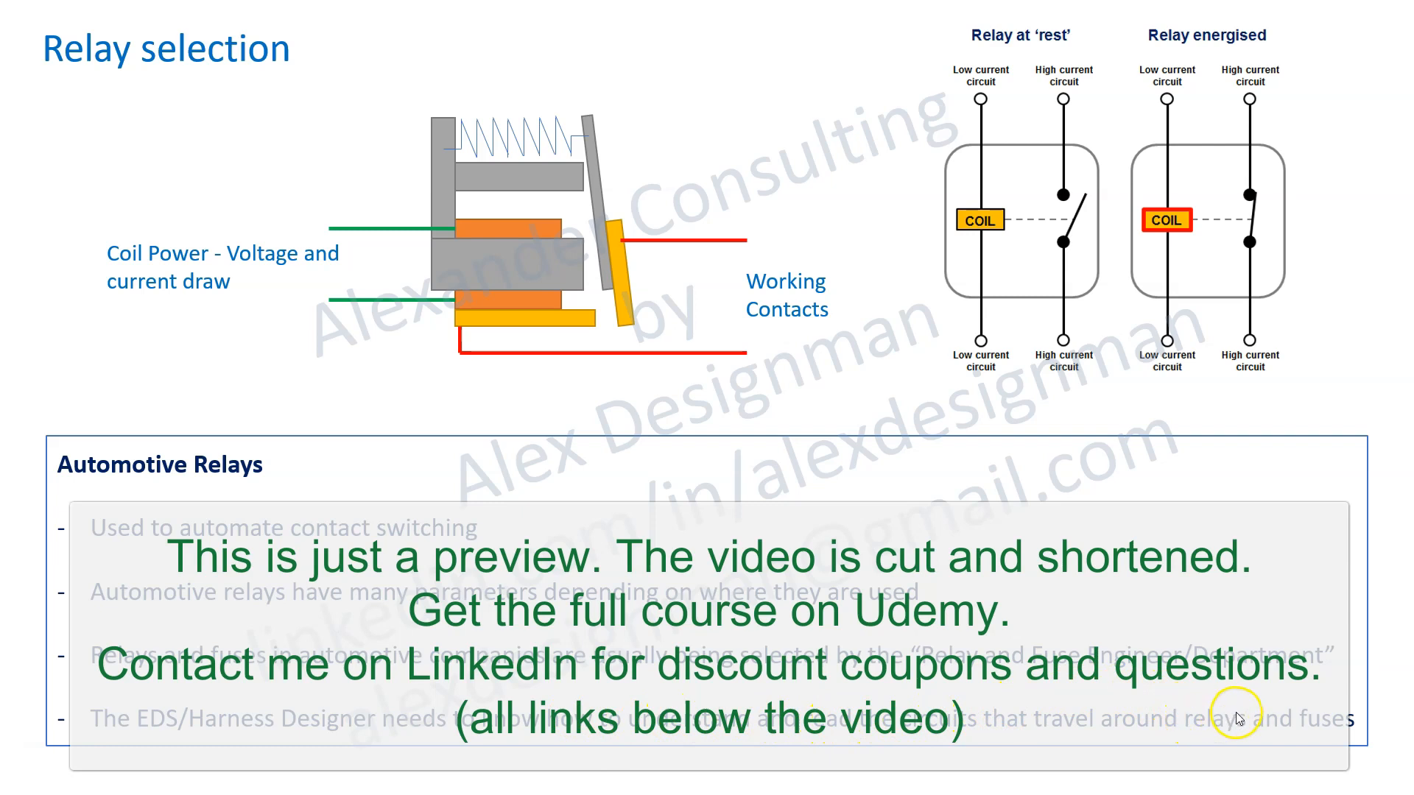
mouse_move(972, 45)
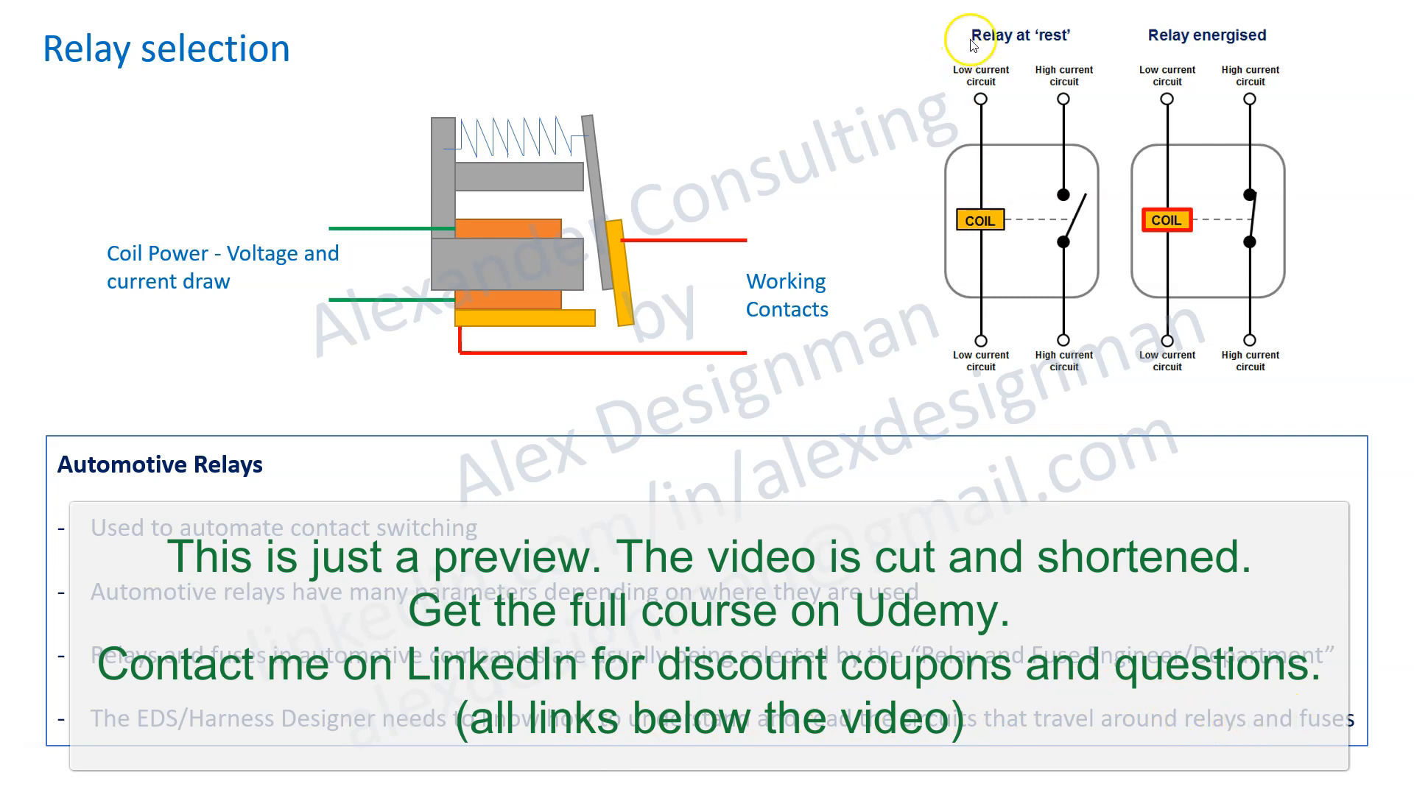
mouse_move(1031, 37)
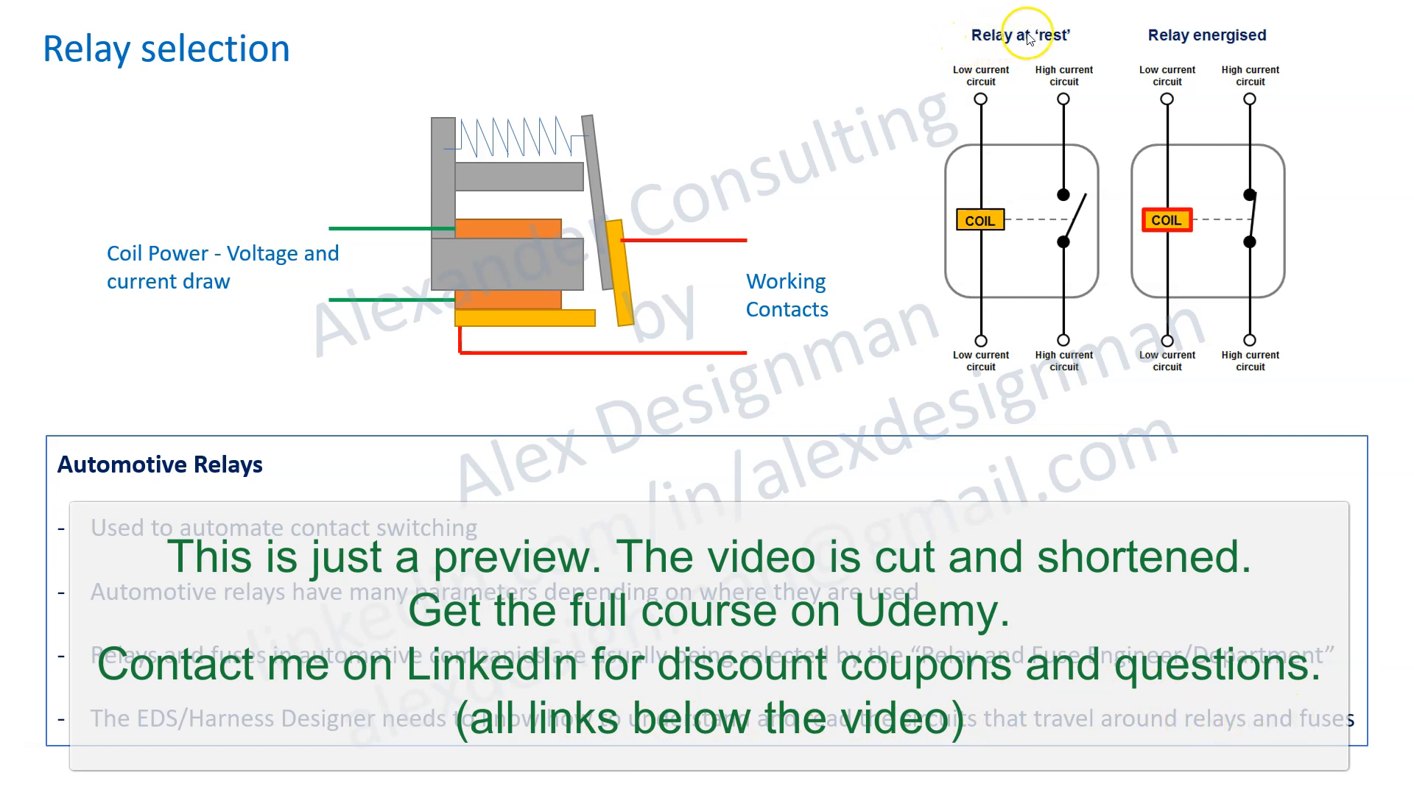